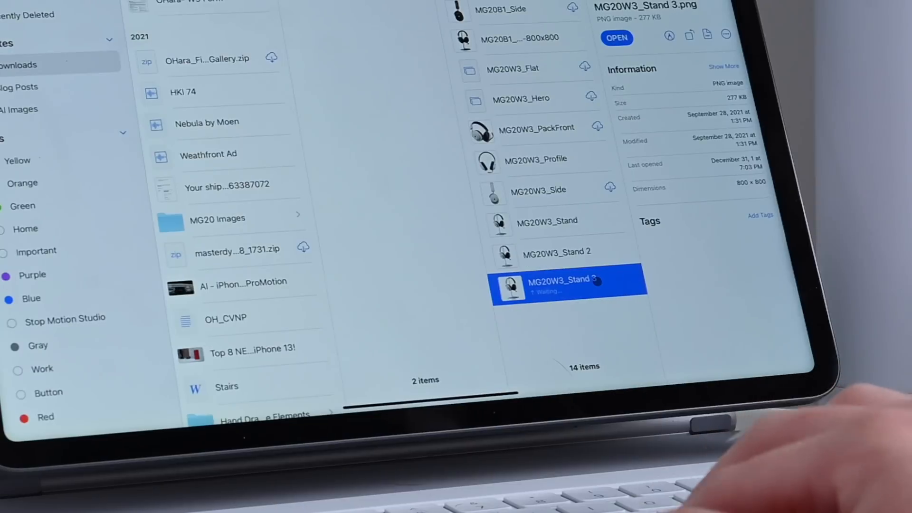
Undo the duplicate so MG20W3_Stand 3 disappears from the Product folder
right_click(568, 286)
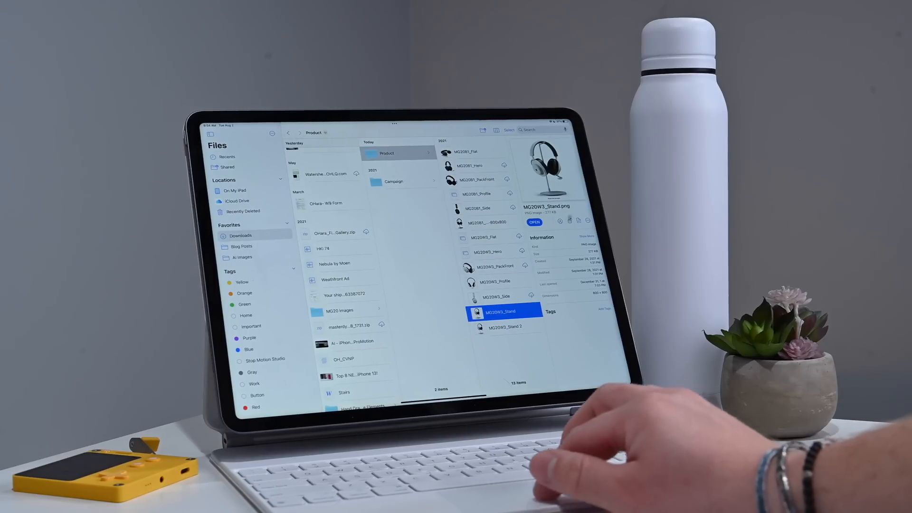
right_click(503, 312)
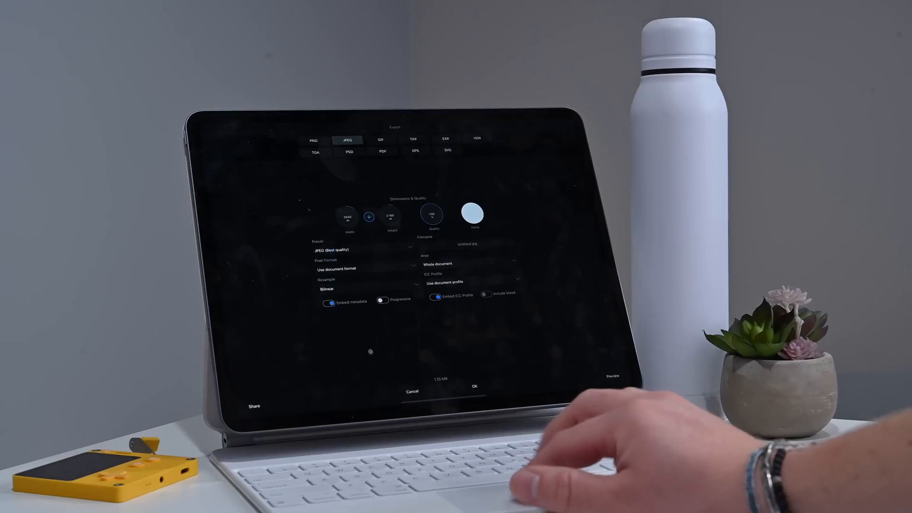
click(255, 405)
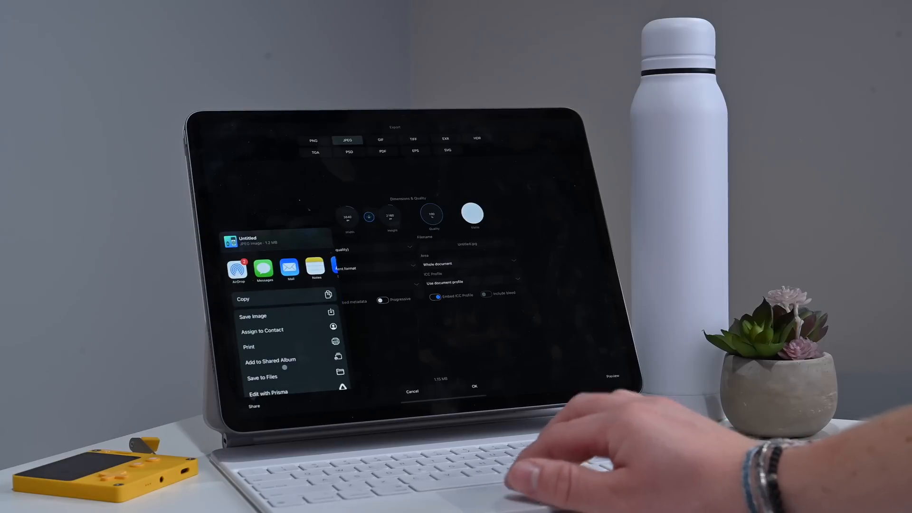
click(262, 377)
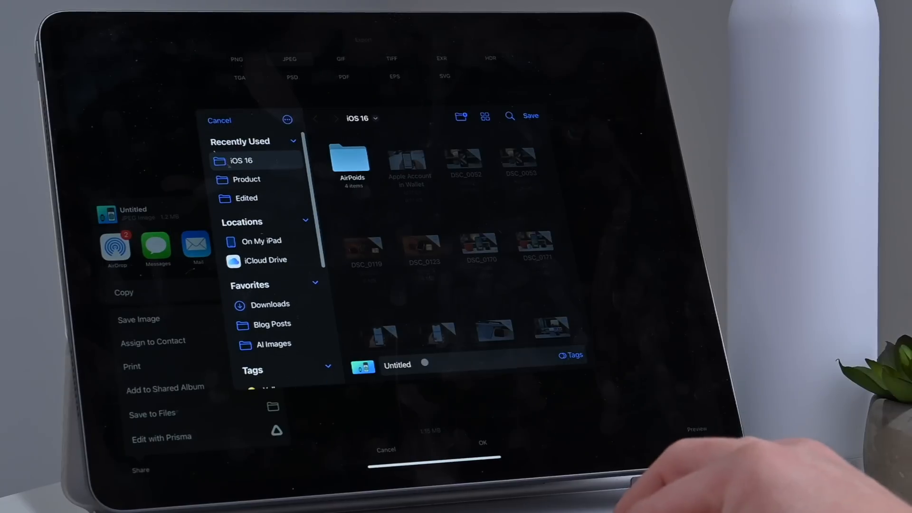
click(570, 354)
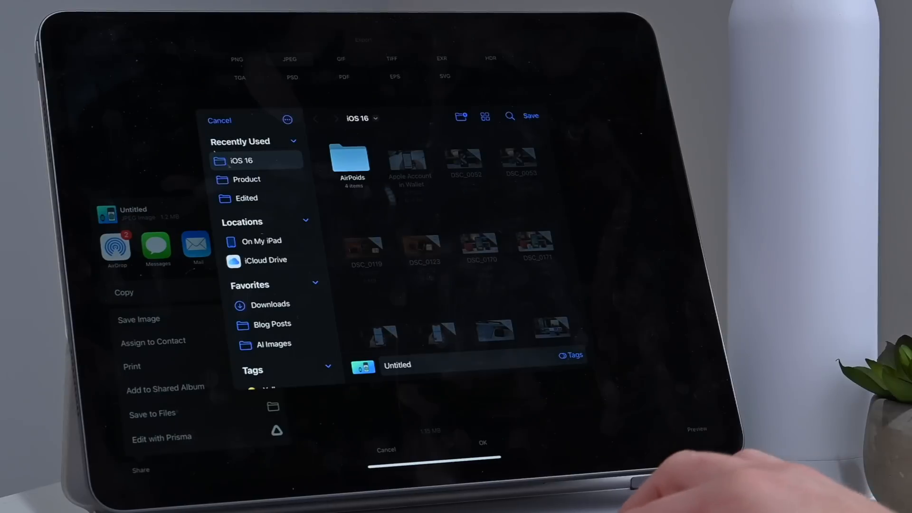
right_click(351, 161)
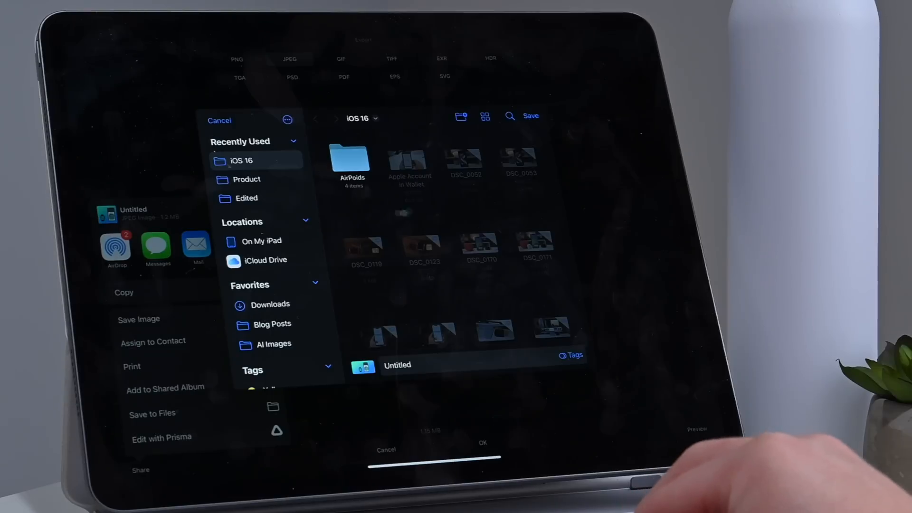
mouse_move(698, 454)
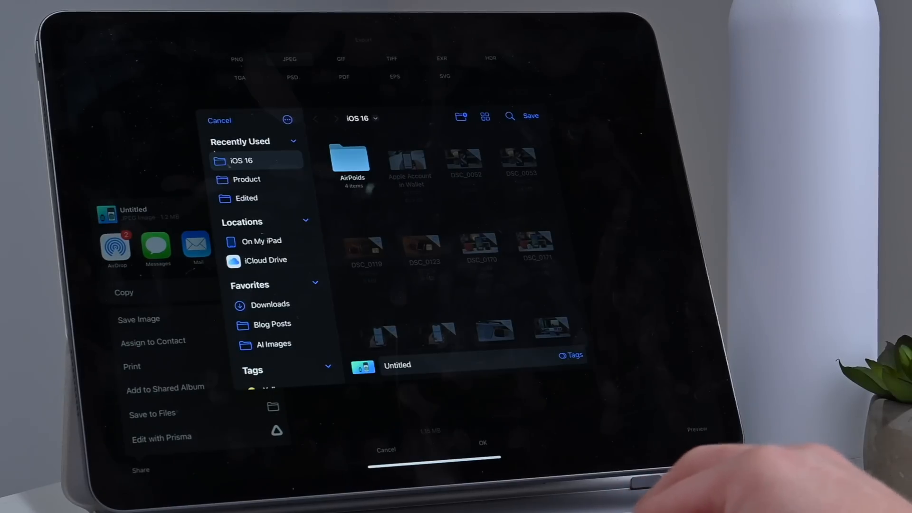
mouse_move(698, 465)
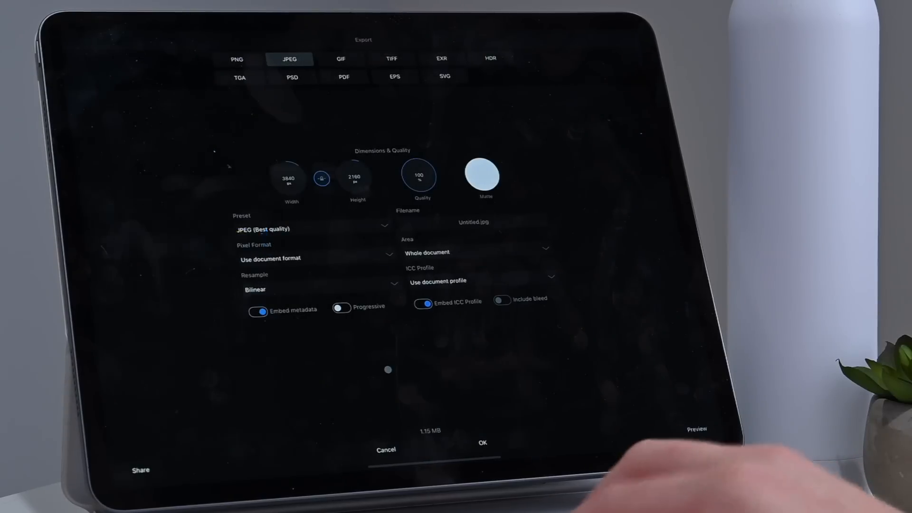
mouse_move(669, 465)
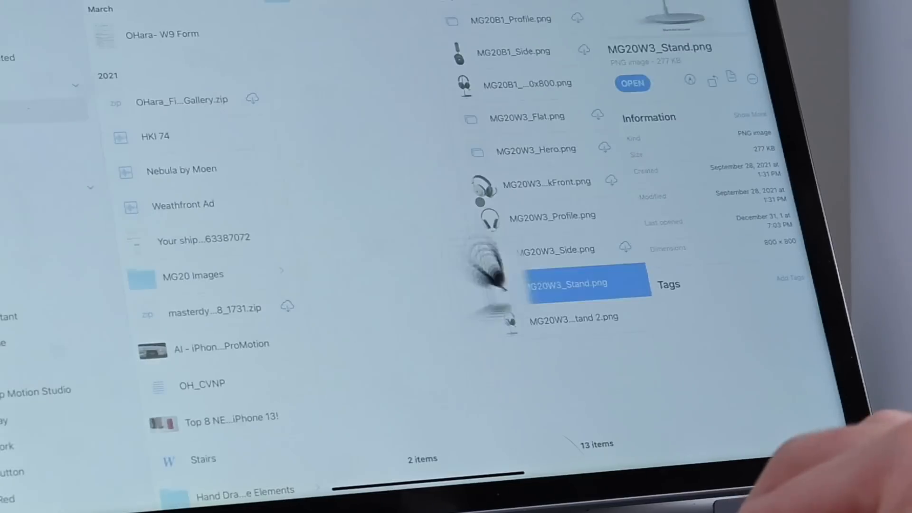
Rename MG20W3_Stand.png to use the .jpg extension and confirm Use ".jpg"
right_click(584, 283)
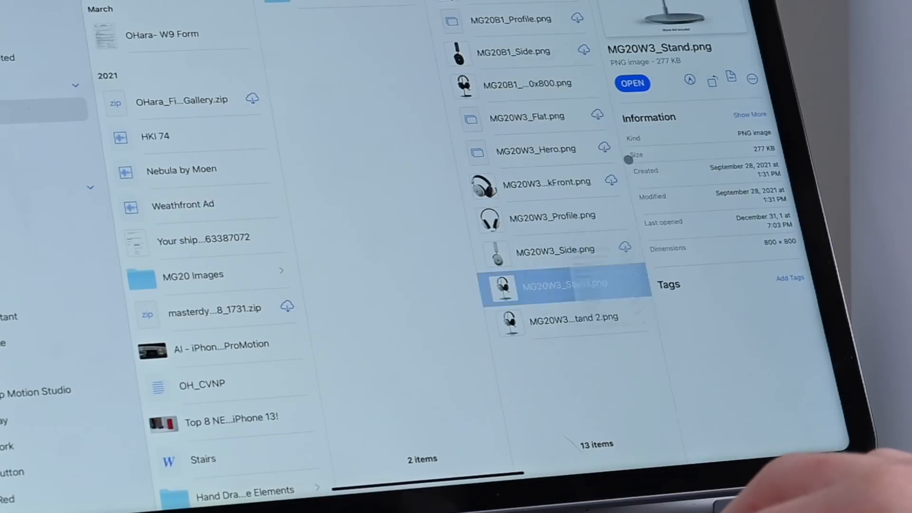
double_click(563, 285)
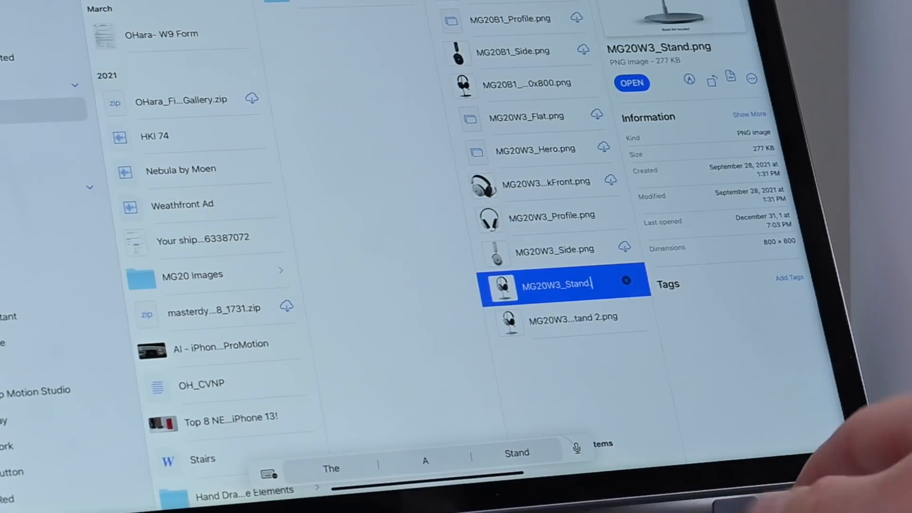
text(.jpg)
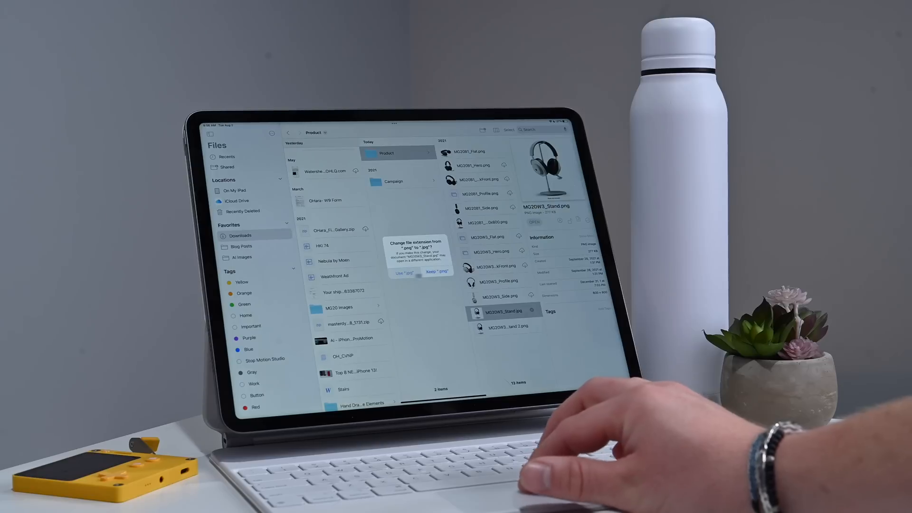
click(403, 273)
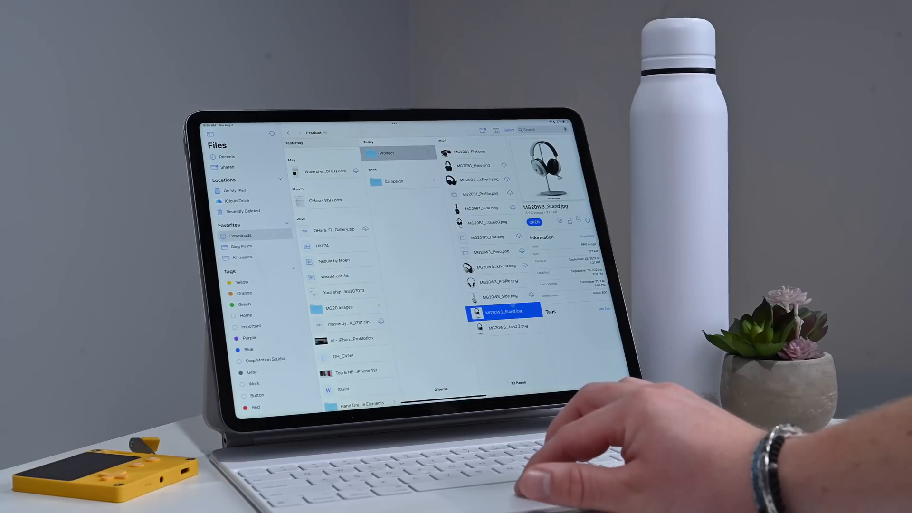
Select MG20W3_Stand 2.png and bring up its context actions
click(506, 326)
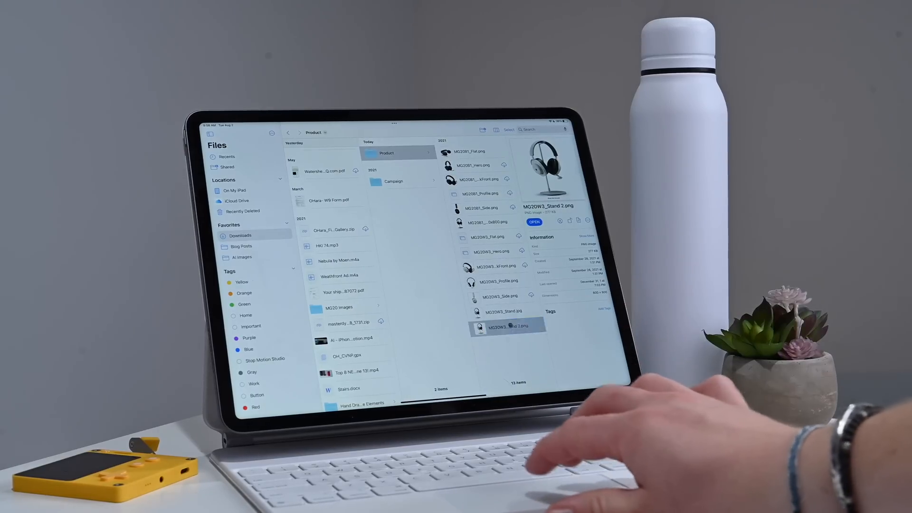
right_click(509, 327)
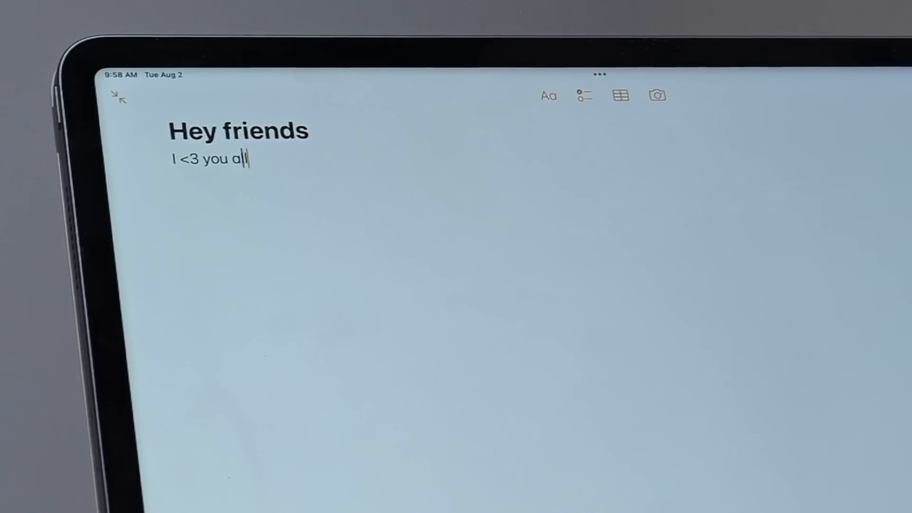
Select the word 'all' in the 'Hey friends' note to show its edit menu
double_click(235, 159)
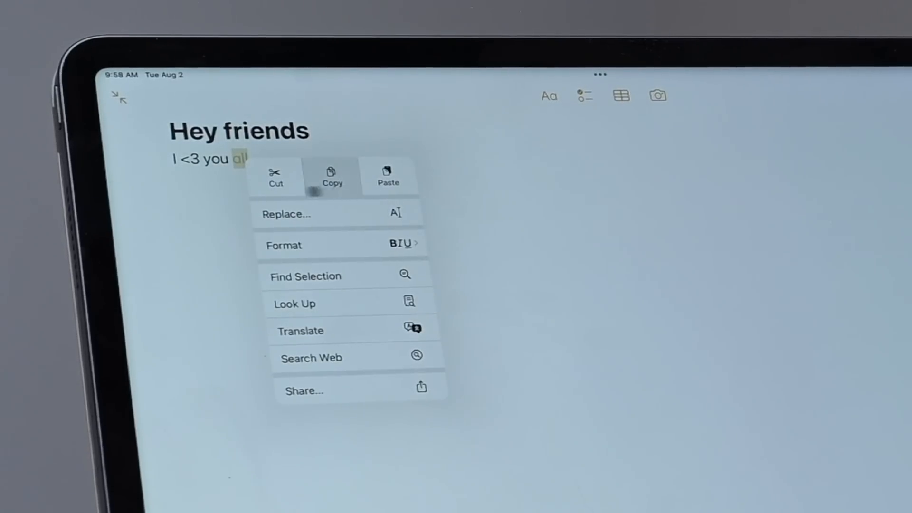